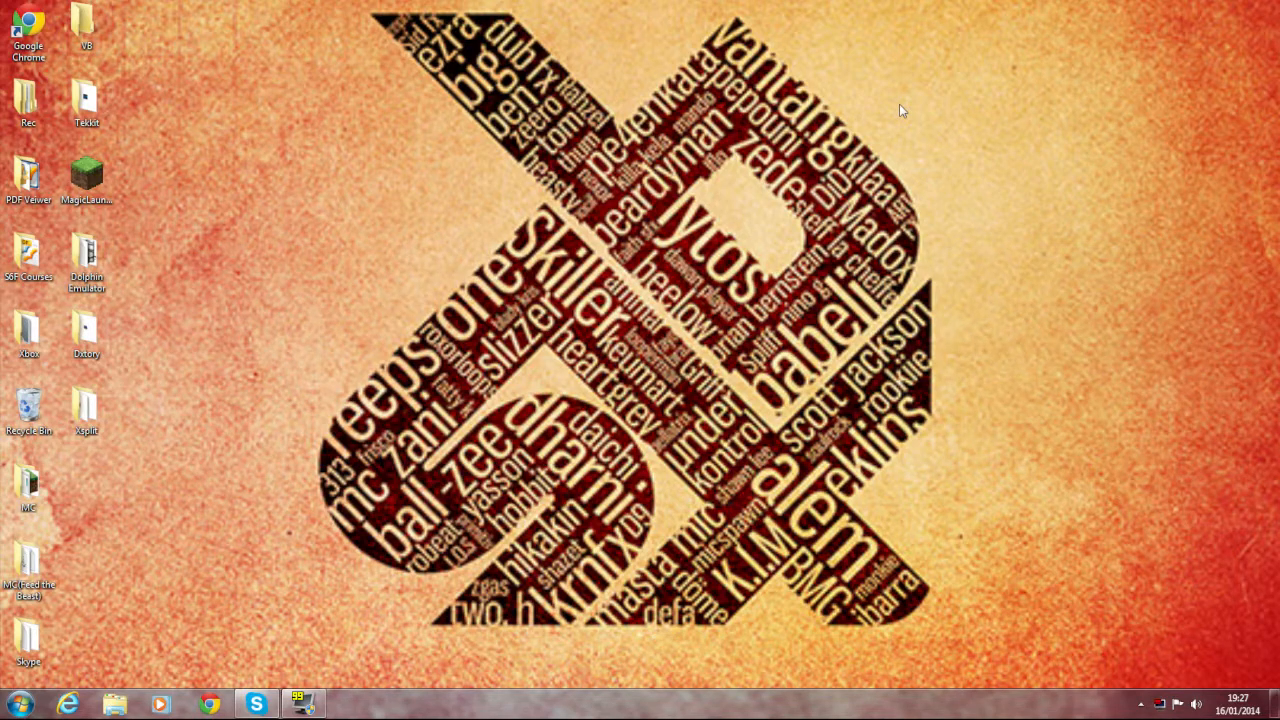
pyautogui.moveTo(624, 152)
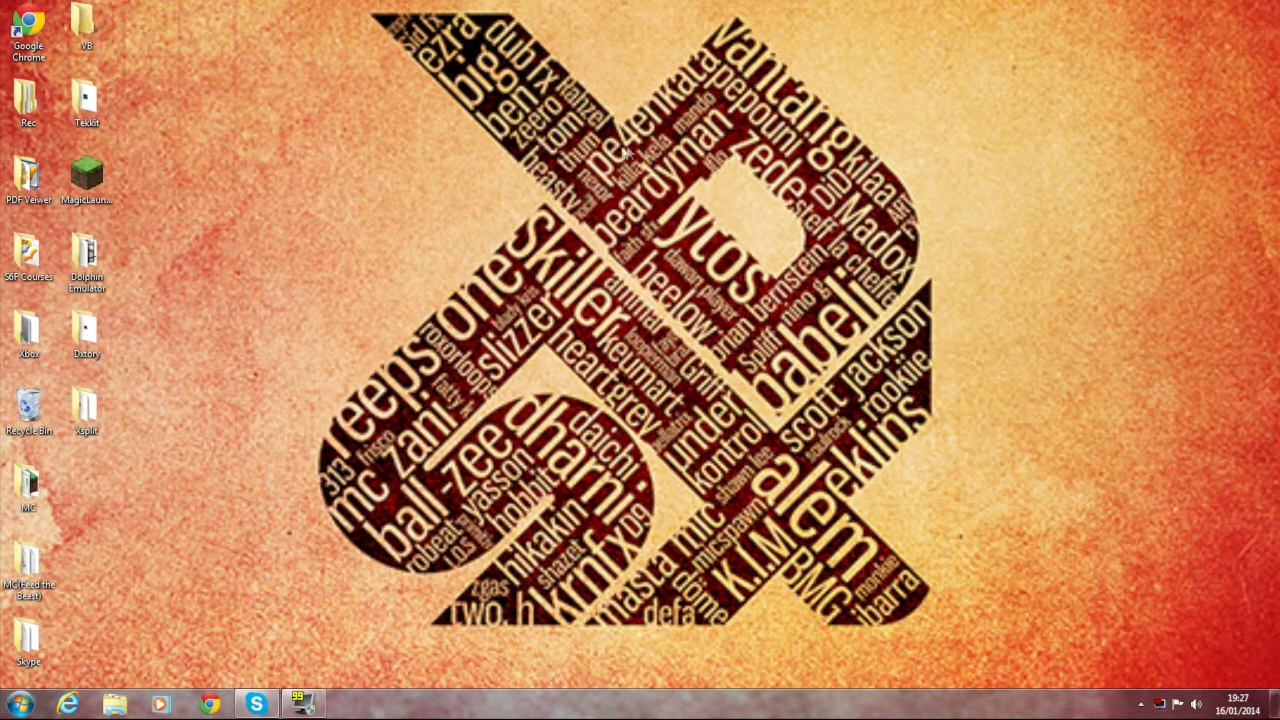
pyautogui.moveTo(512, 200)
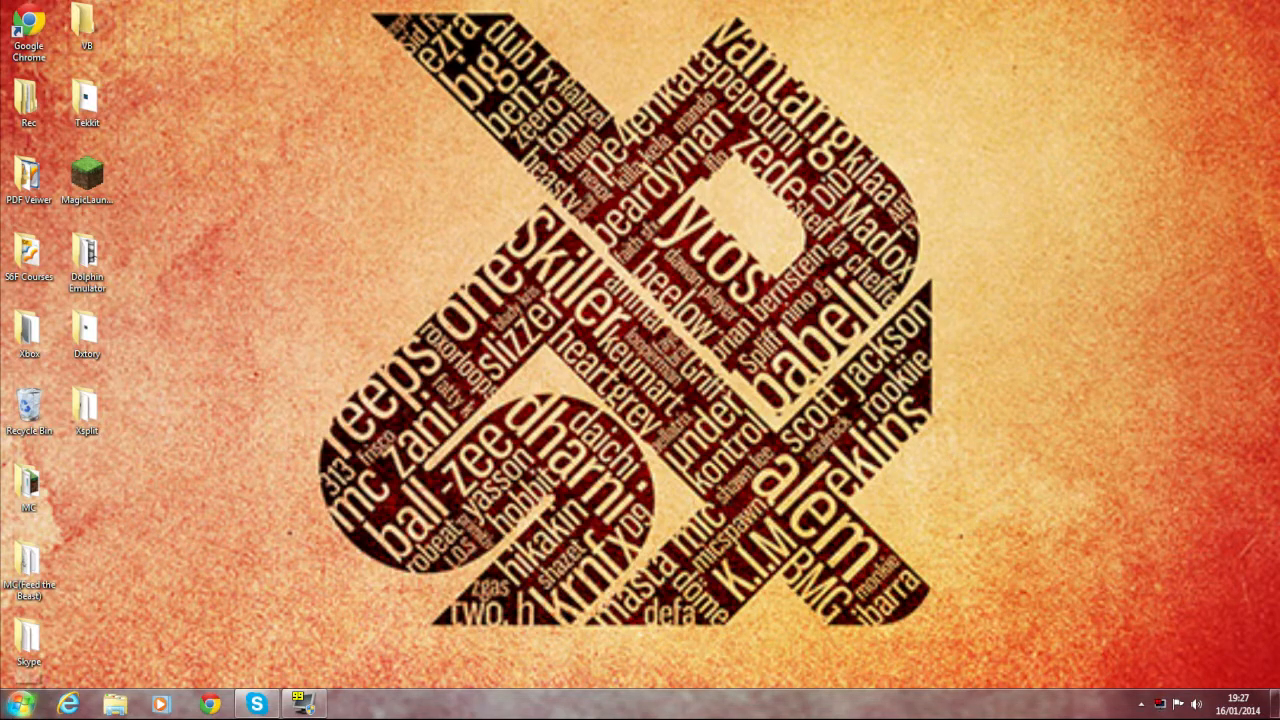
# Browse from Computer through the Seagate drive's SteamLibrary and SteamApps folders into Deadly30.
pyautogui.click(16, 704)
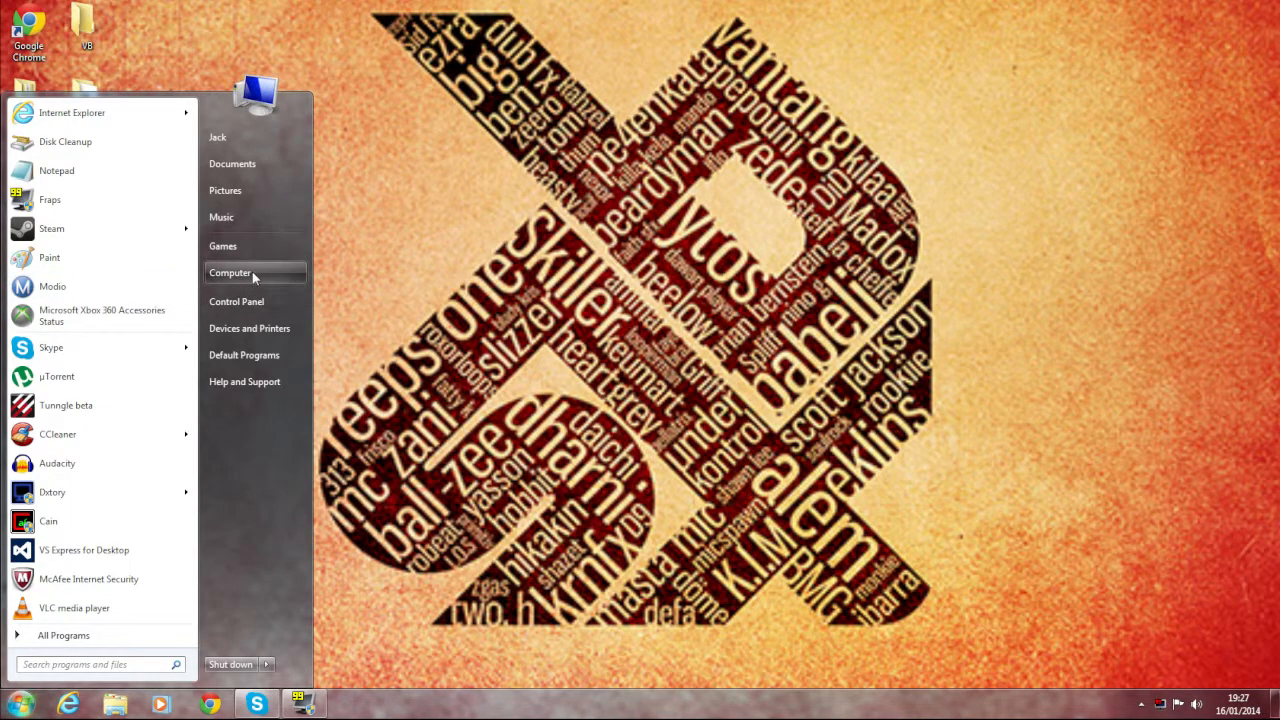
pyautogui.click(230, 272)
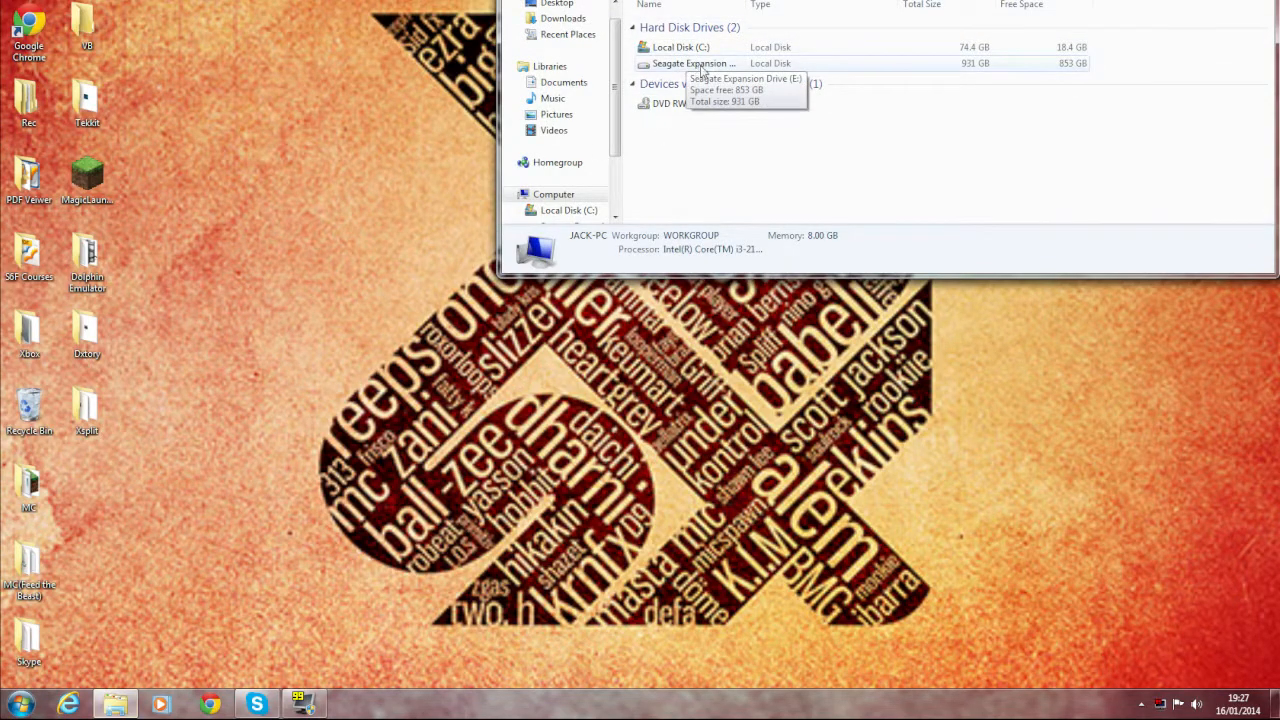
pyautogui.moveTo(658, 72)
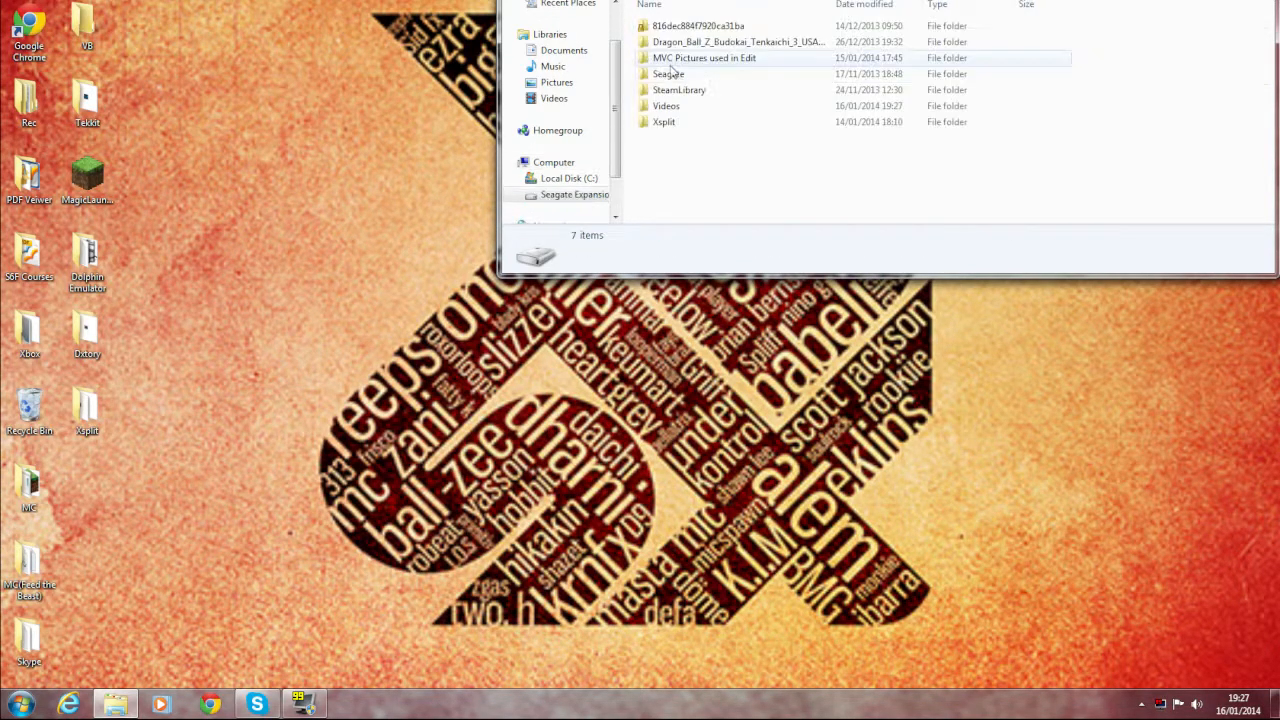
pyautogui.doubleClick(680, 88)
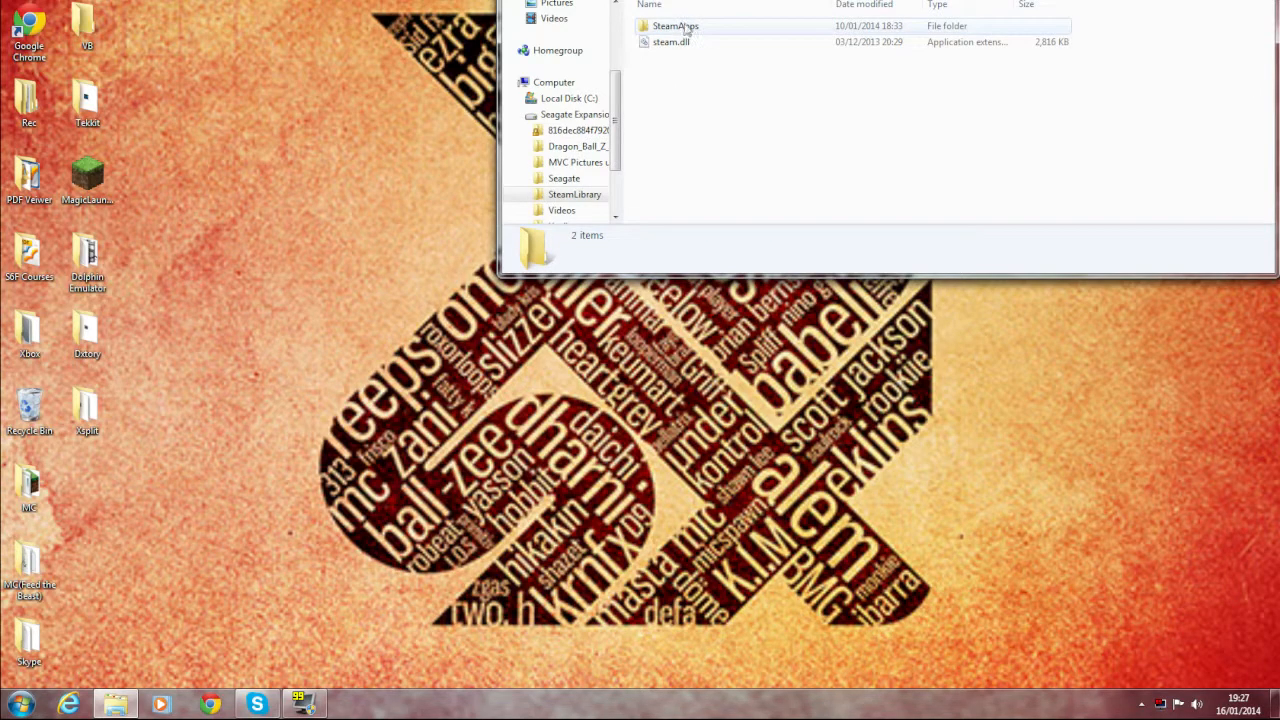
pyautogui.doubleClick(676, 26)
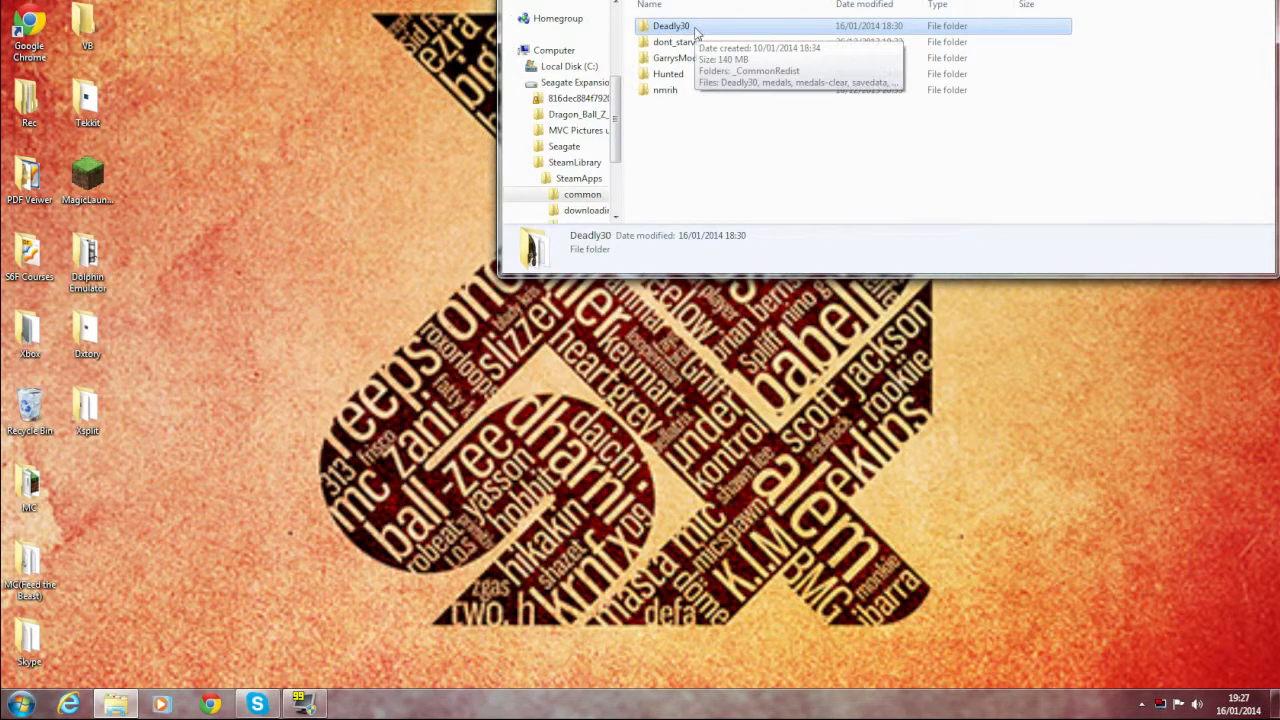
pyautogui.doubleClick(670, 26)
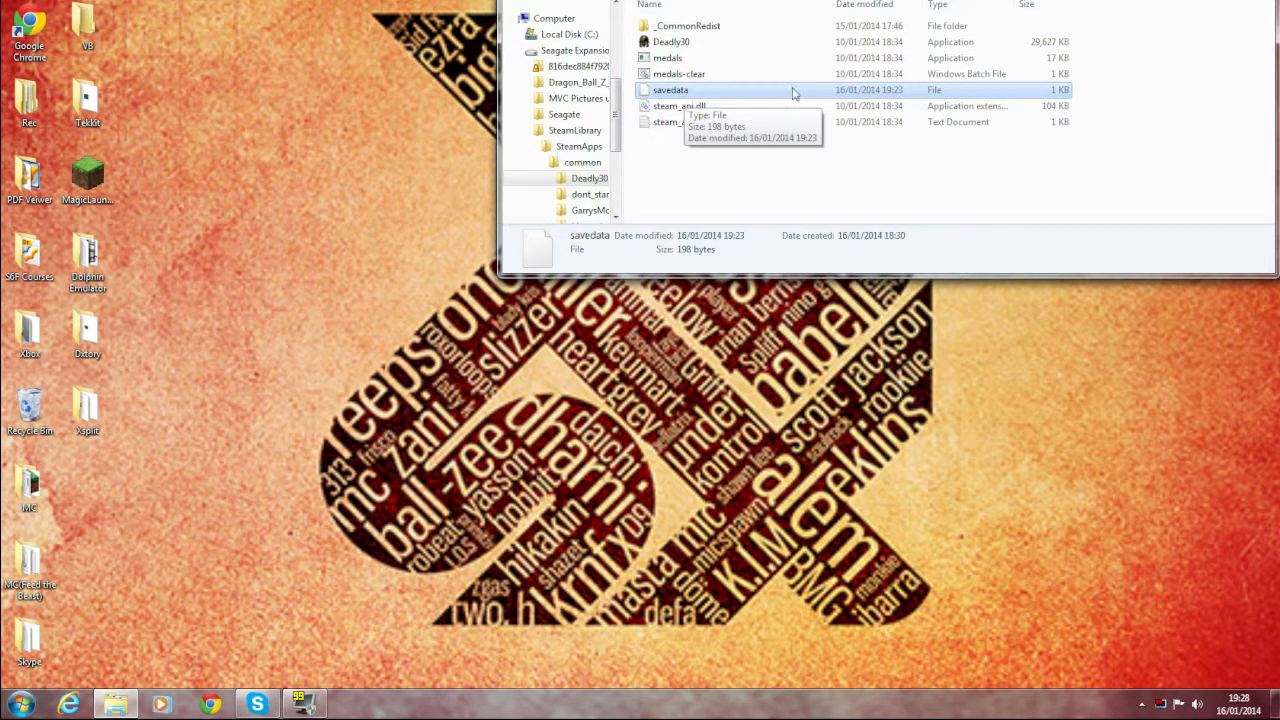
# Open the savedata file with Notepad via the Open with dialog.
pyautogui.rightClick(670, 90)
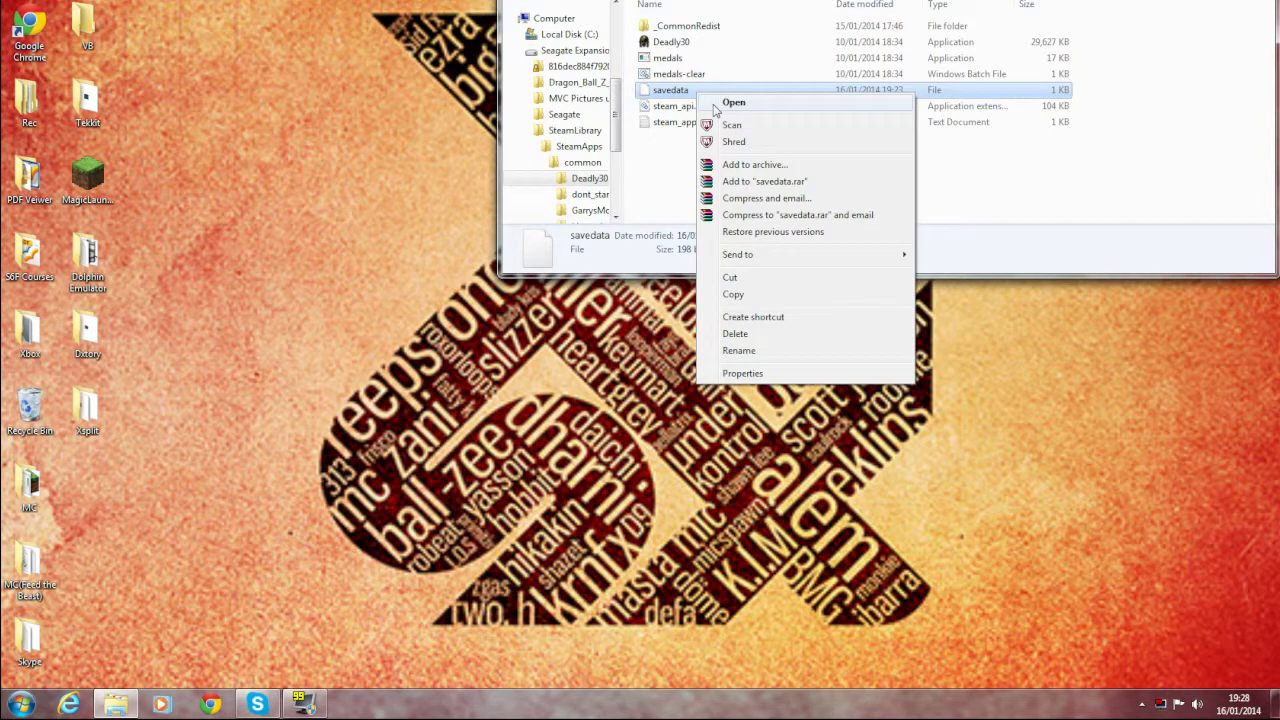
pyautogui.click(734, 102)
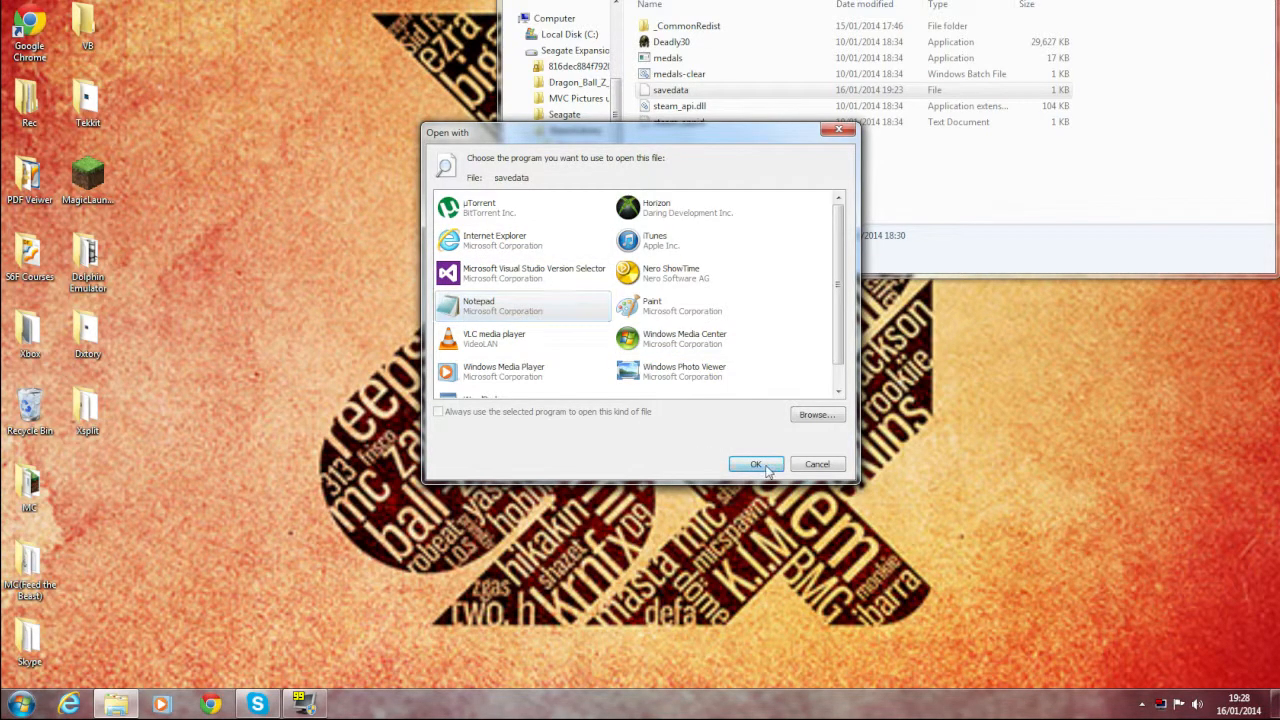
pyautogui.click(756, 464)
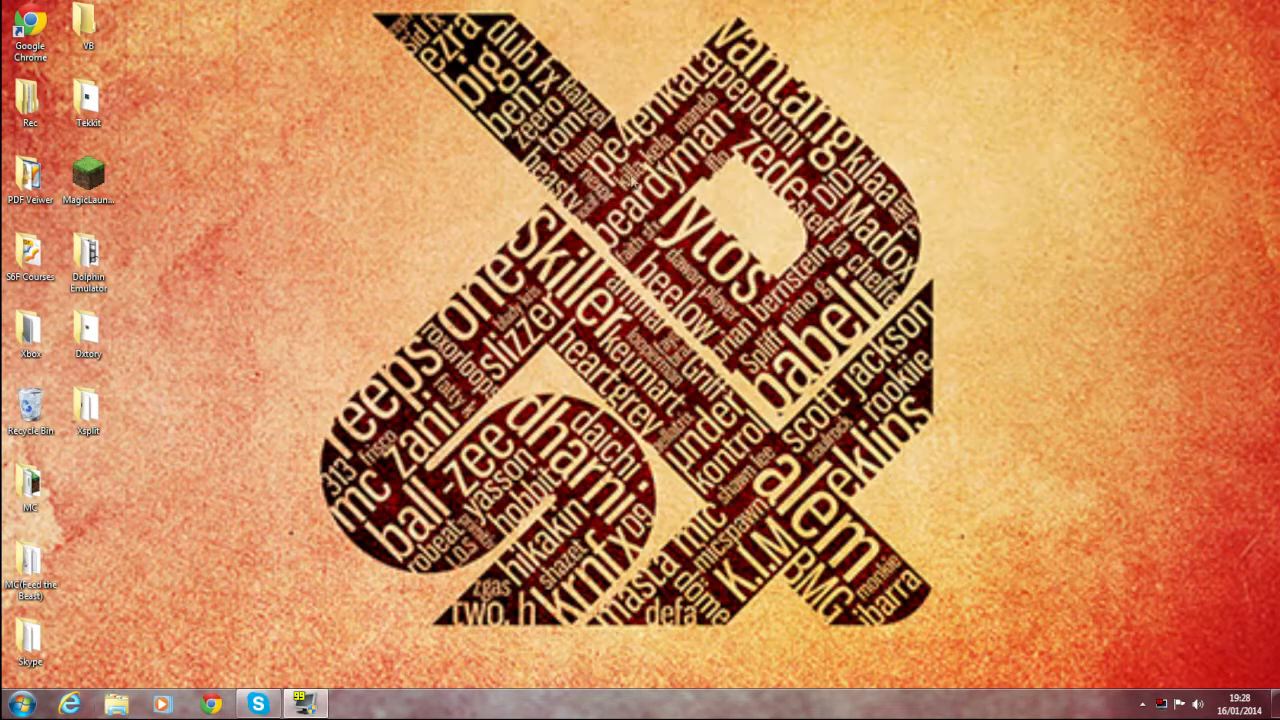
pyautogui.moveTo(544, 204)
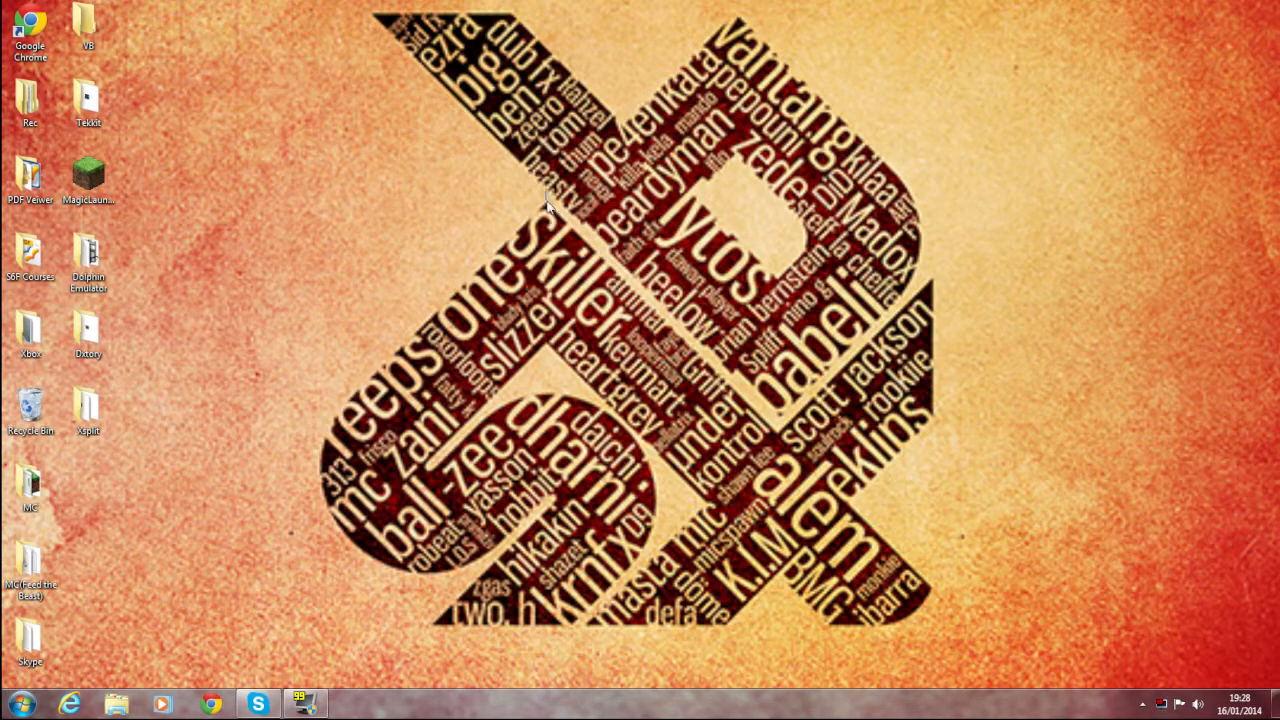
pyautogui.moveTo(88, 690)
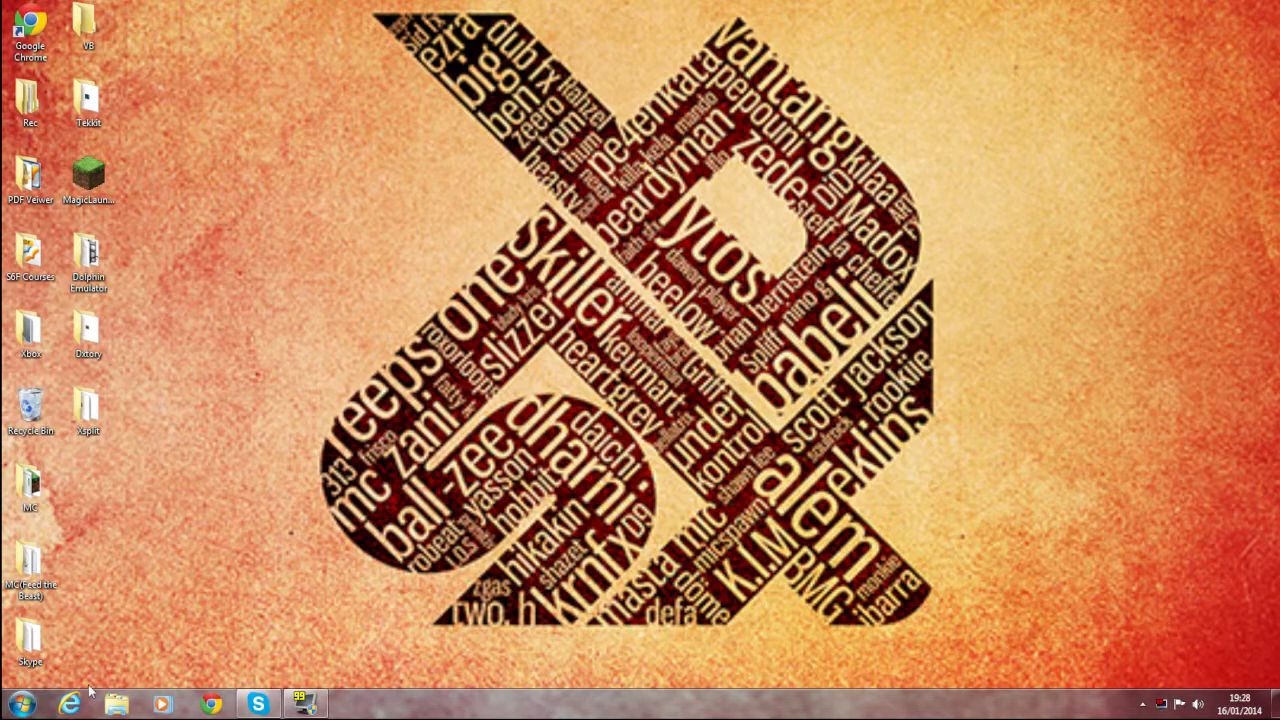
pyautogui.moveTo(96, 500)
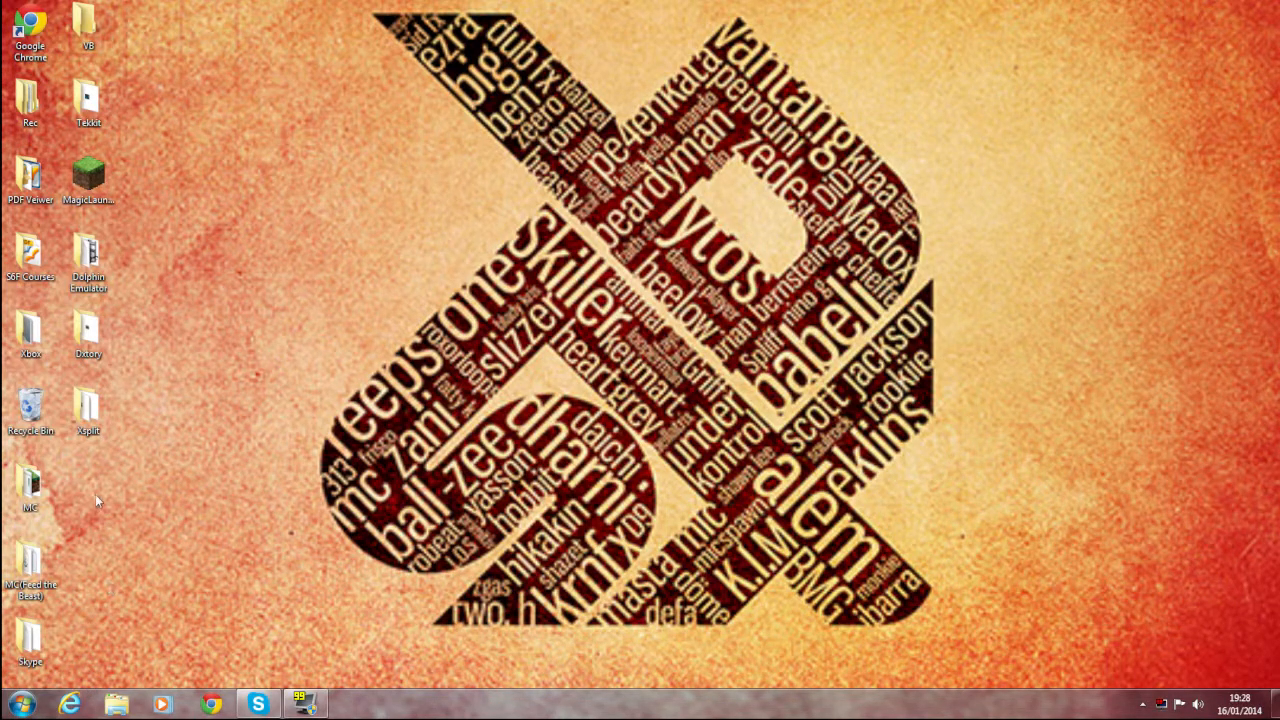